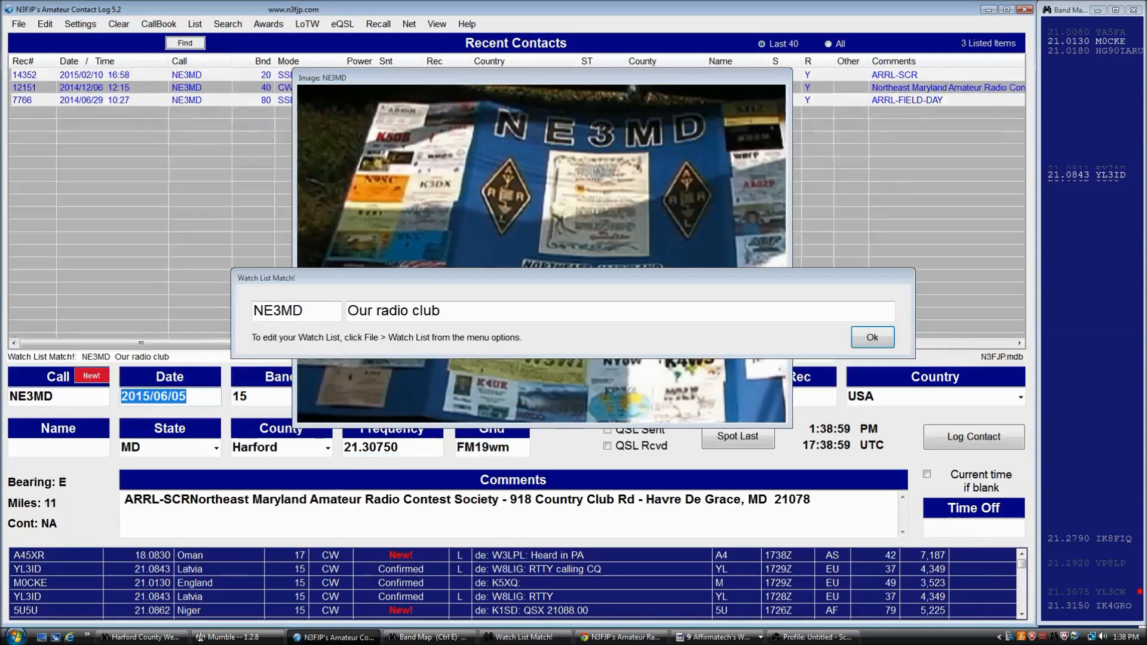
# Dismiss the NE3MD Watch List Match alert to reveal its photo window
pyautogui.click(872, 337)
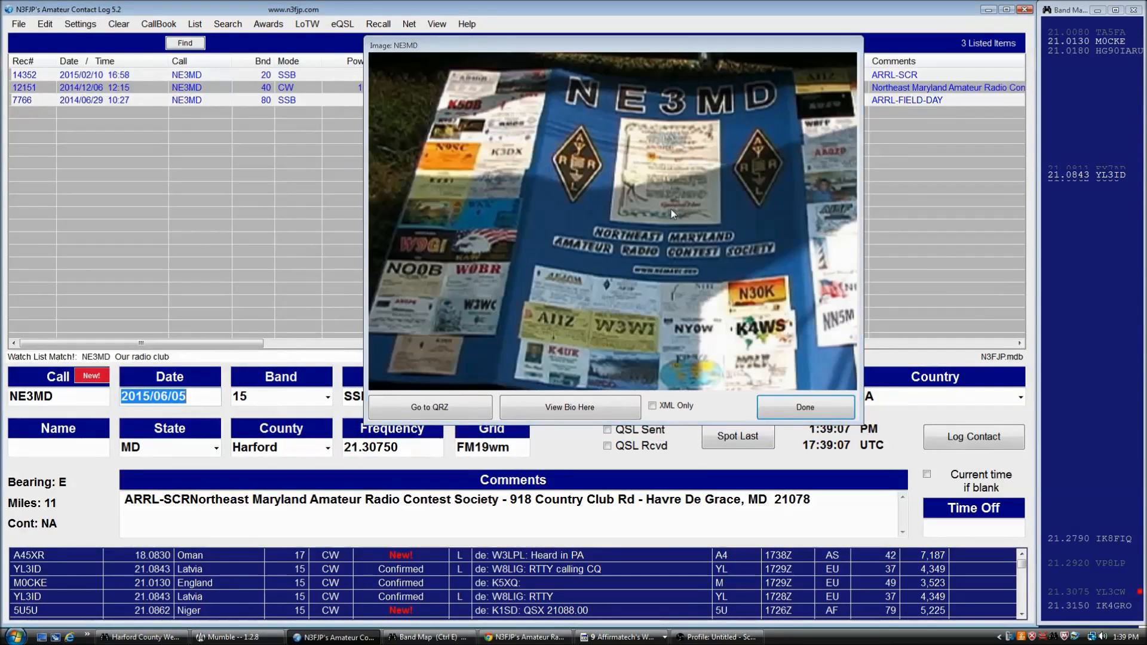
pyautogui.moveTo(732, 191)
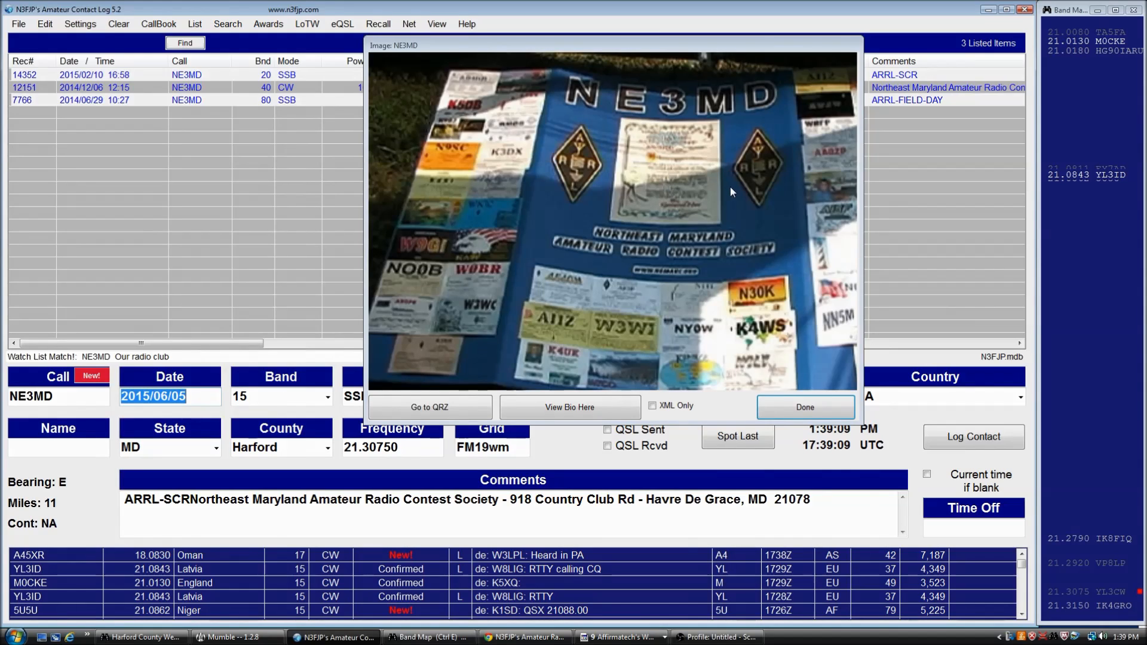
# Shrink the Image: NE3MD window so only the photo shows, hiding the button row
pyautogui.click(805, 406)
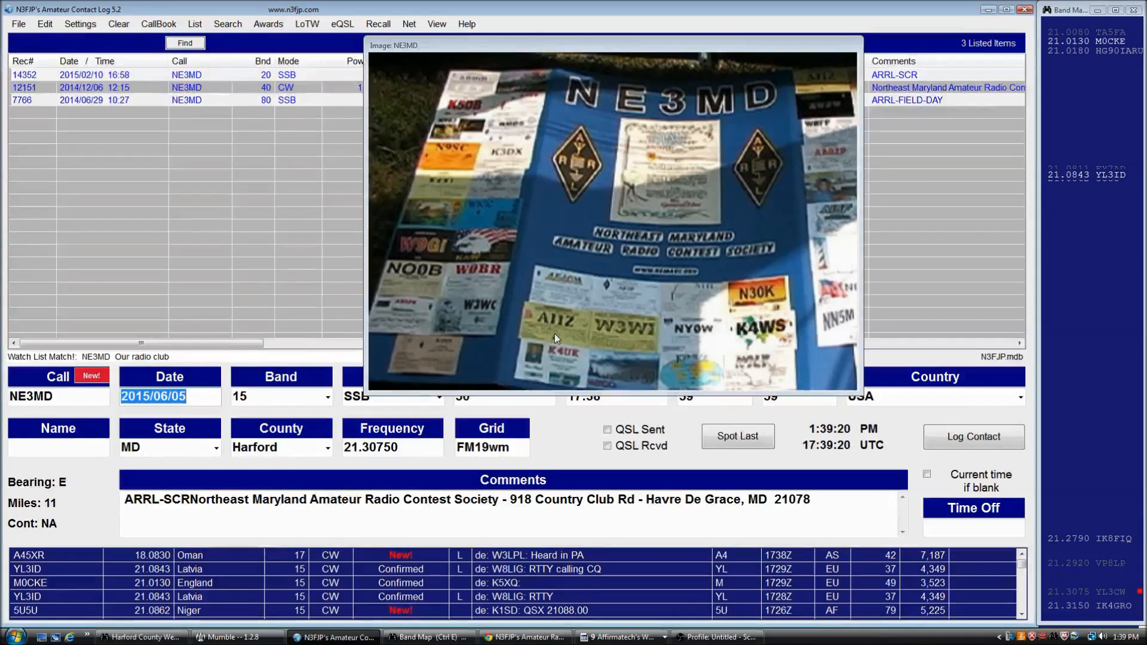
pyautogui.moveTo(597, 53)
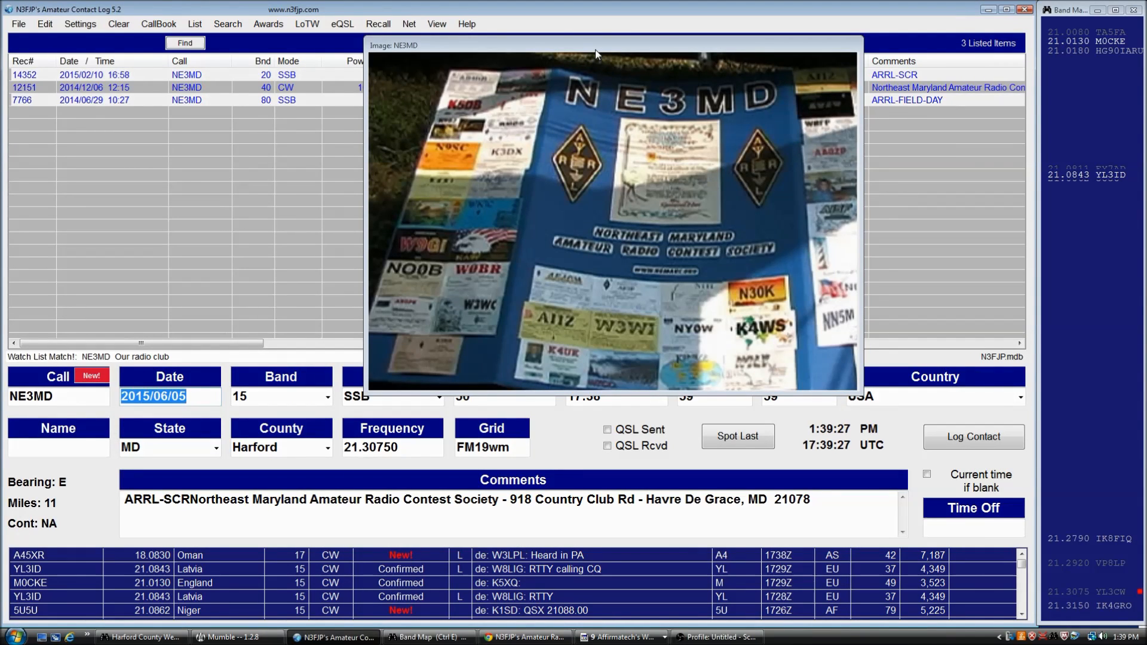
# Move the Image: NE3MD window left and slightly up over the recent contacts list
pyautogui.moveTo(597, 54); pyautogui.dragTo(466, 52)
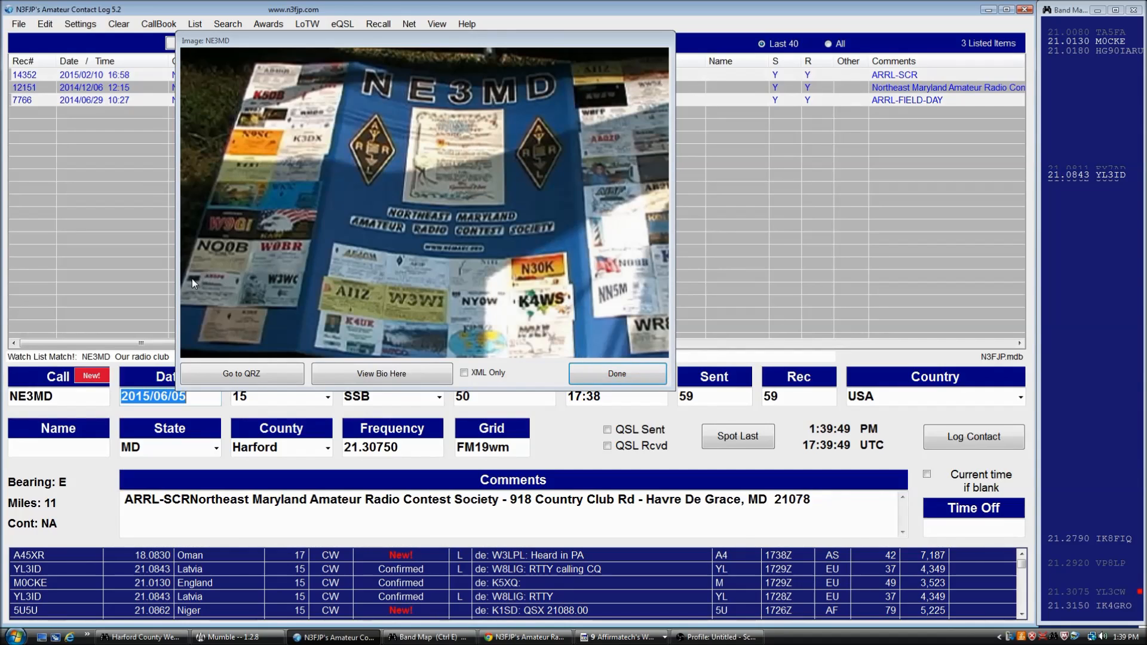
pyautogui.moveTo(24, 241)
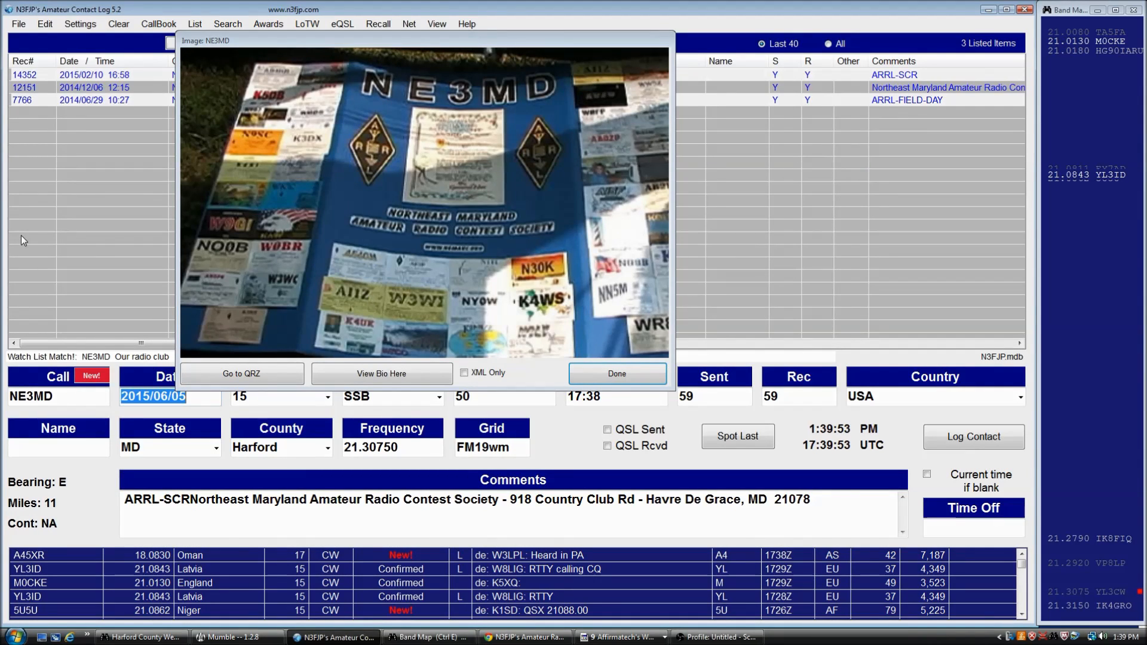
pyautogui.click(618, 374)
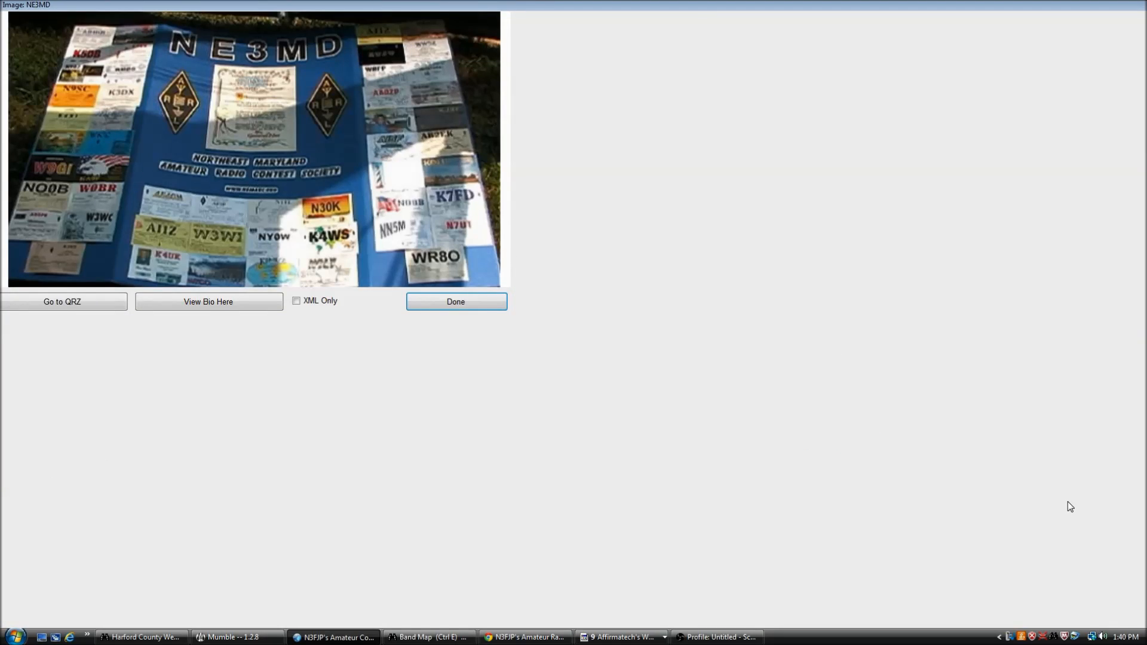
pyautogui.moveTo(922, 425)
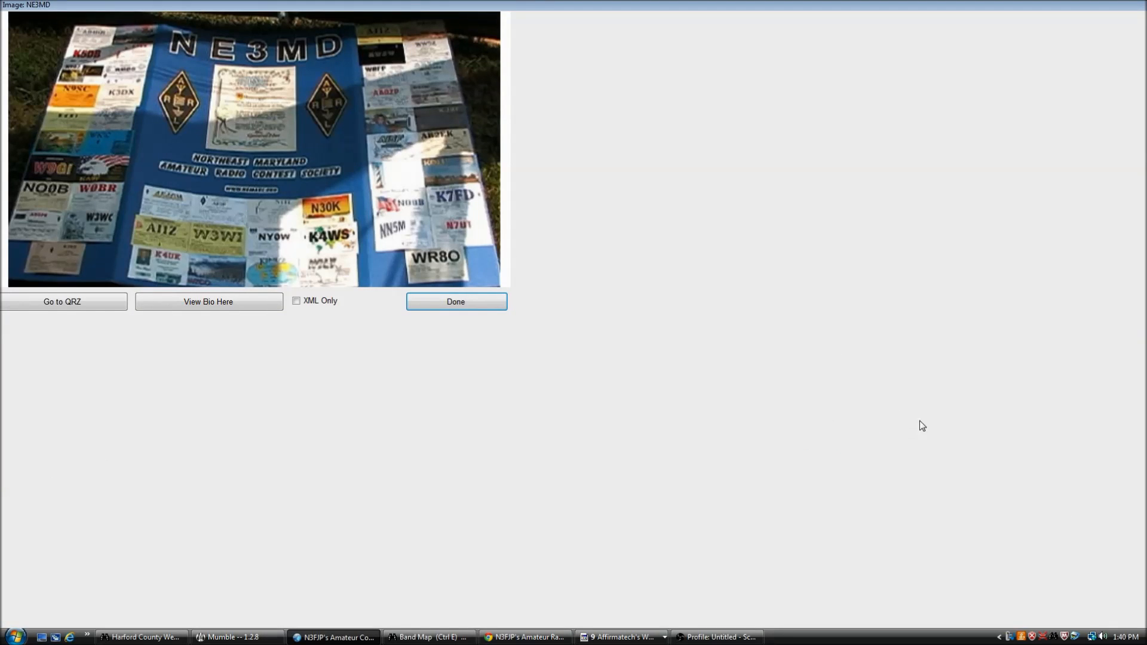
pyautogui.moveTo(524, 124)
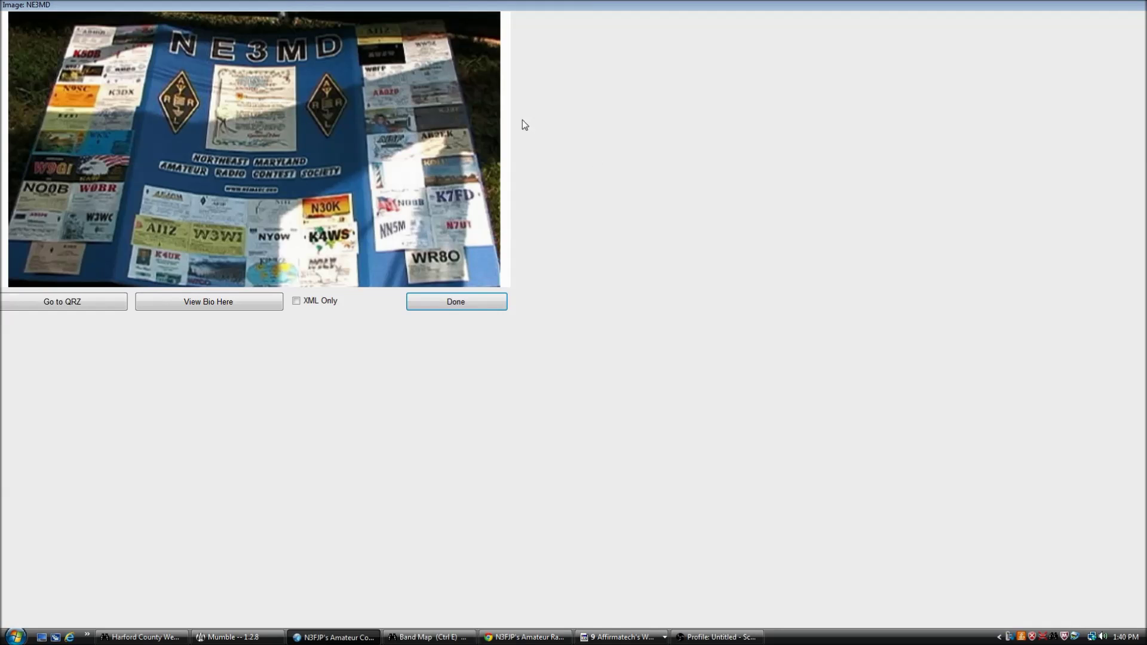
pyautogui.moveTo(344, 10)
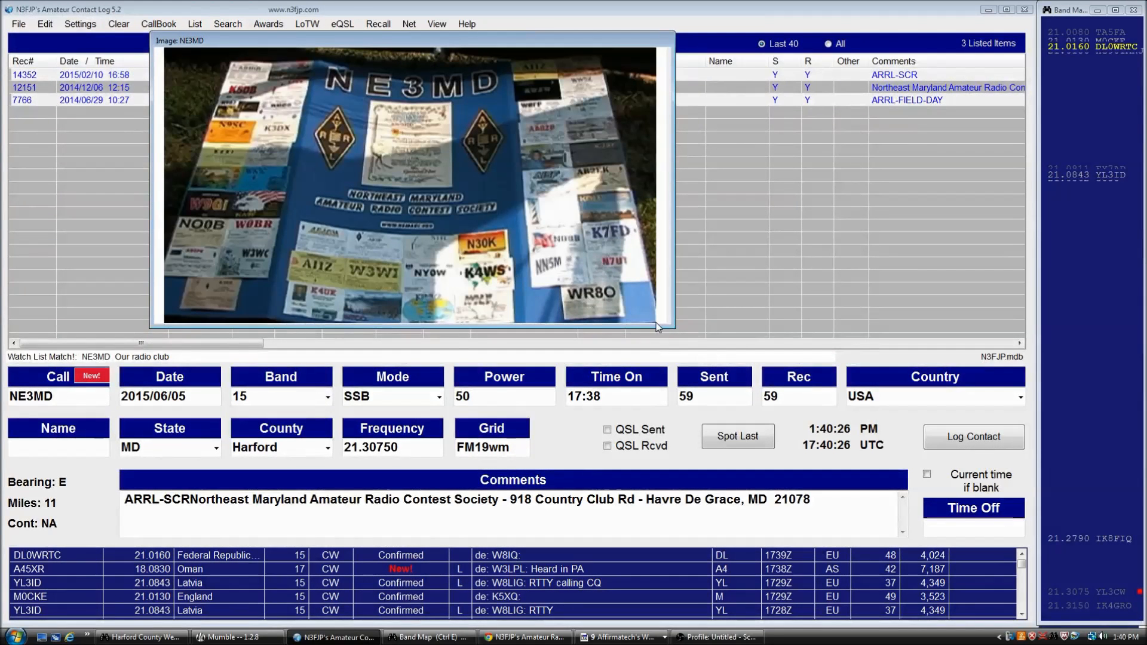
# Resize the NE3MD photo window by dragging its corner inward
pyautogui.moveTo(668, 328); pyautogui.dragTo(423, 235)
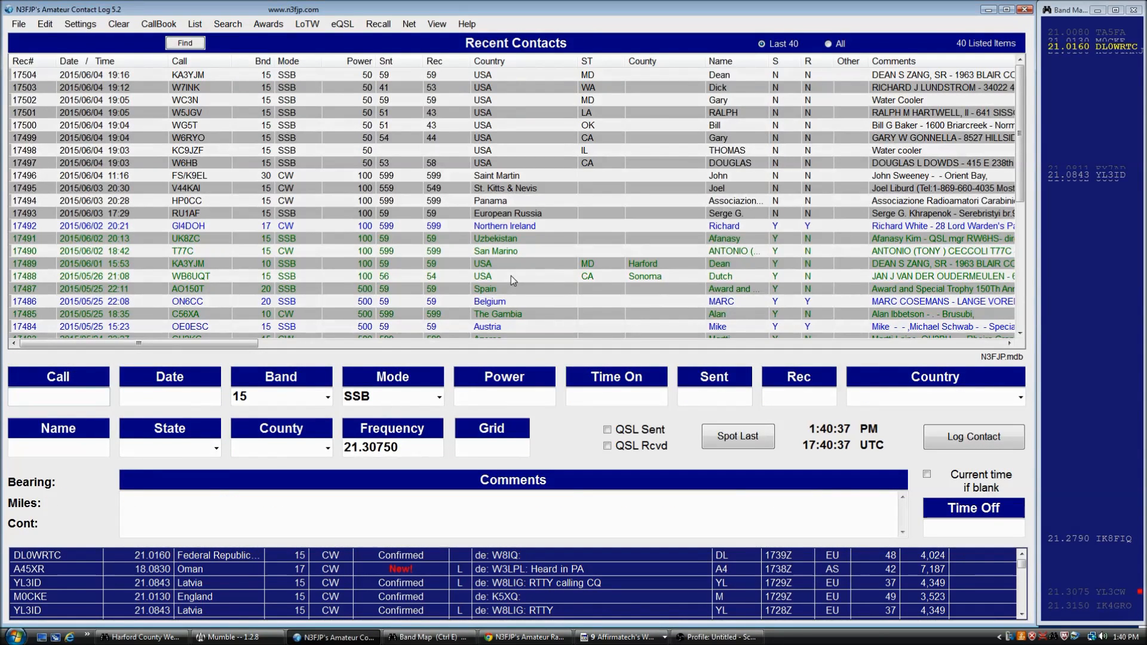
# Look up W3JX and dismiss its watch list alert, showing the station photo
pyautogui.write('W3JX')
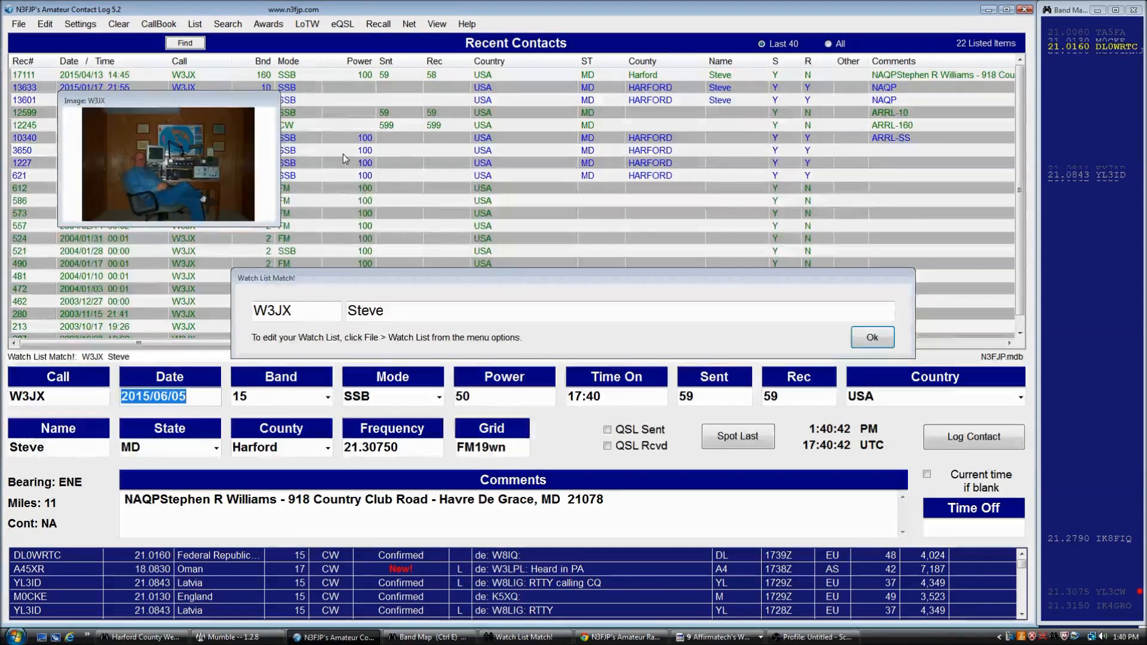
pyautogui.click(872, 337)
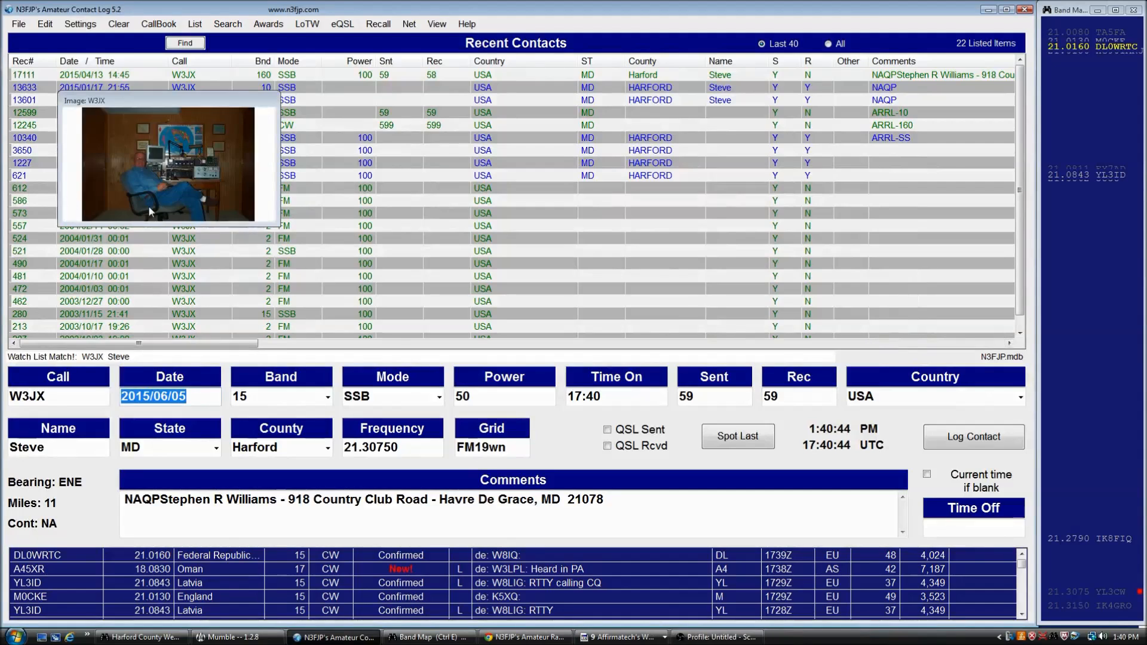